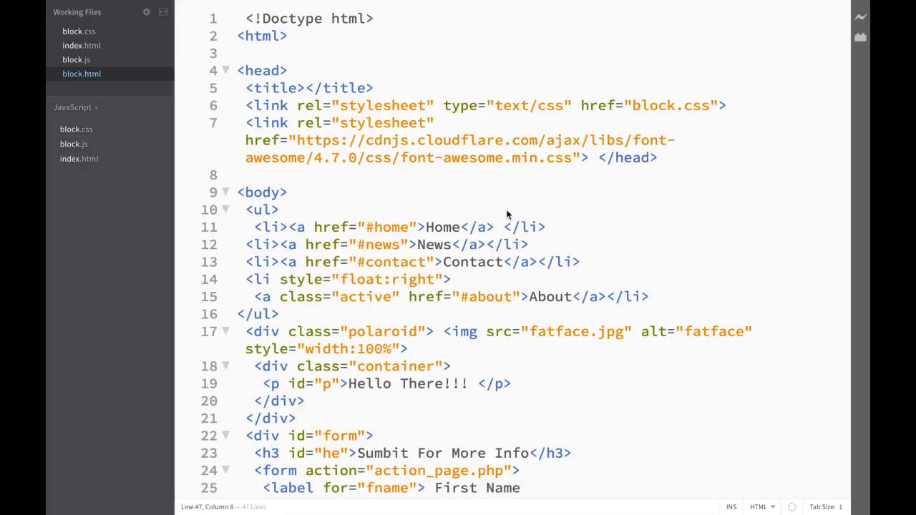
mouse_move(499, 215)
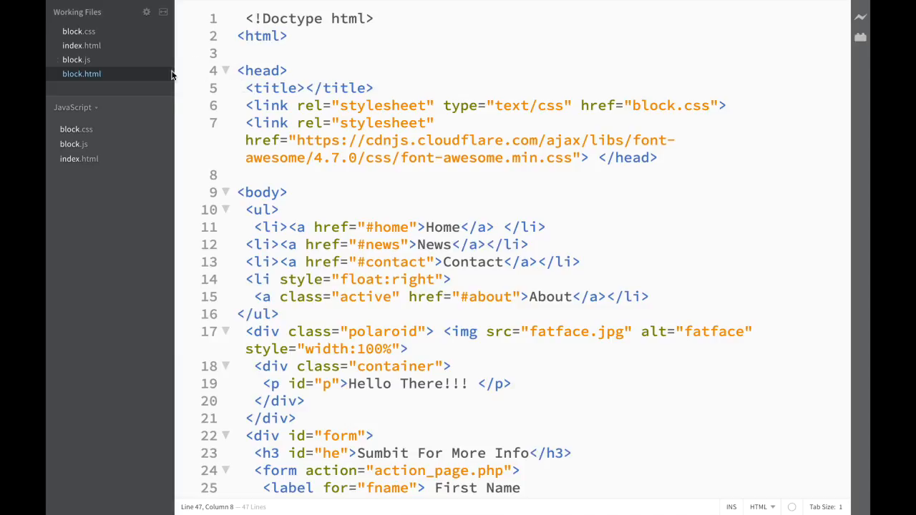
mouse_move(471, 124)
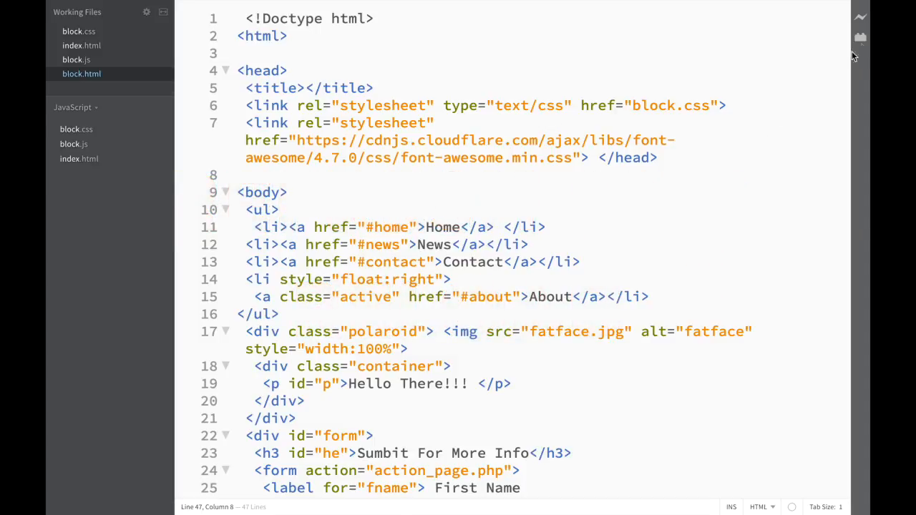
Install the Refresh or Reload Brackets extension from Extension Manager after searching 'refre', then close it
click(858, 37)
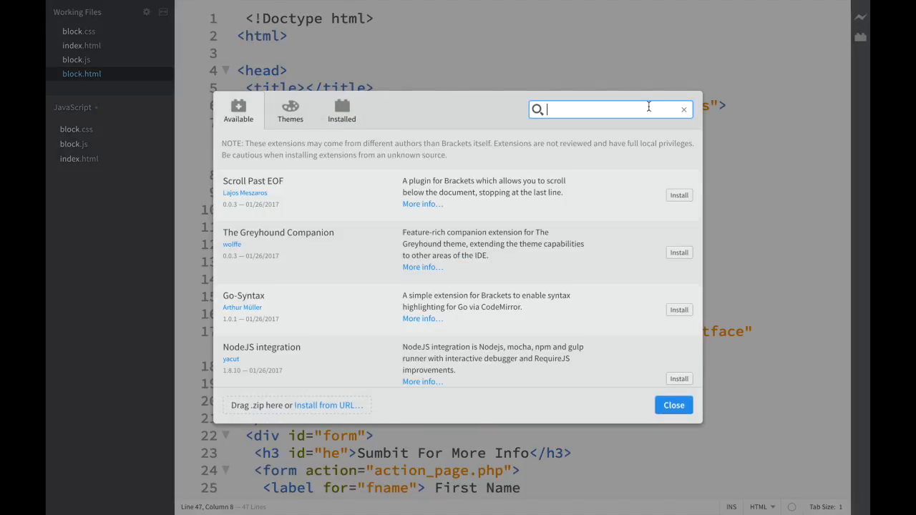
text(f)
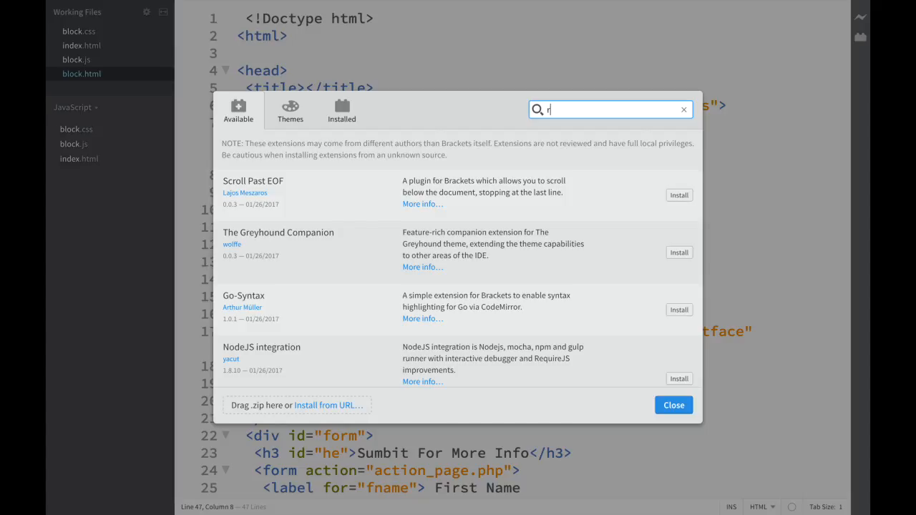
text(efre)
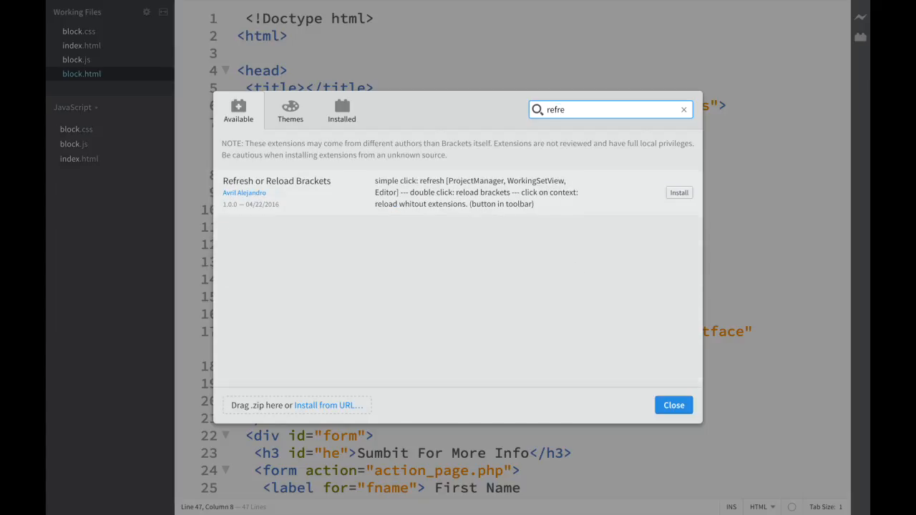
click(678, 191)
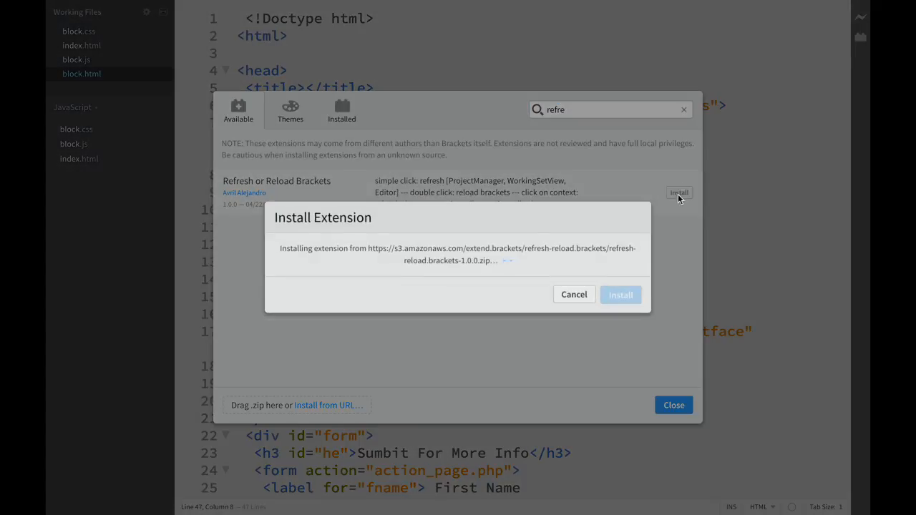
click(620, 295)
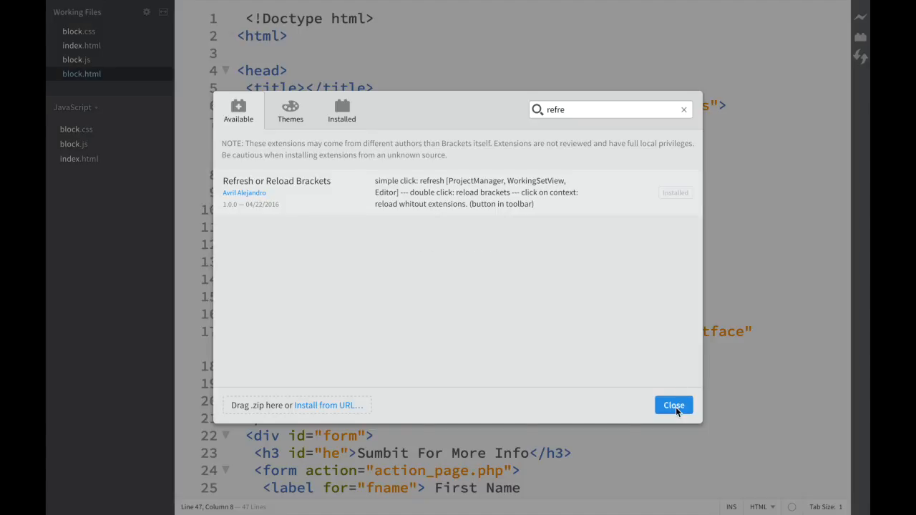
click(672, 405)
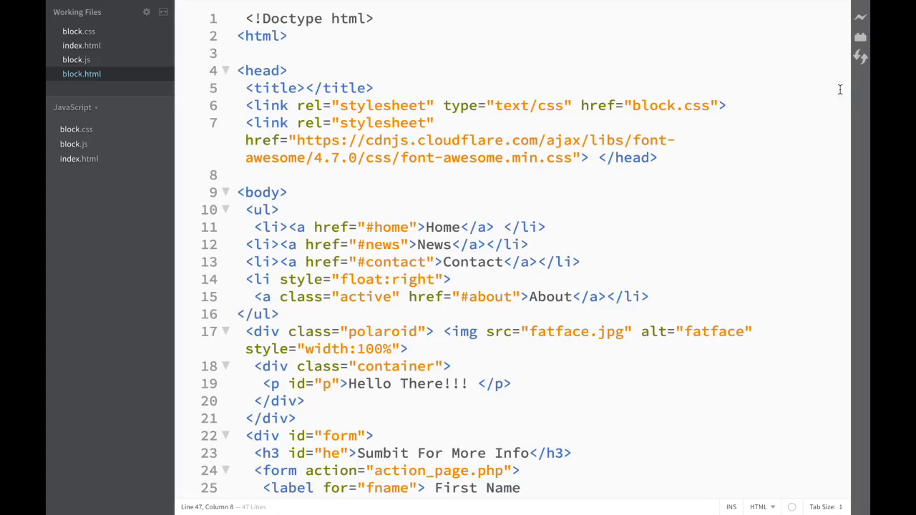